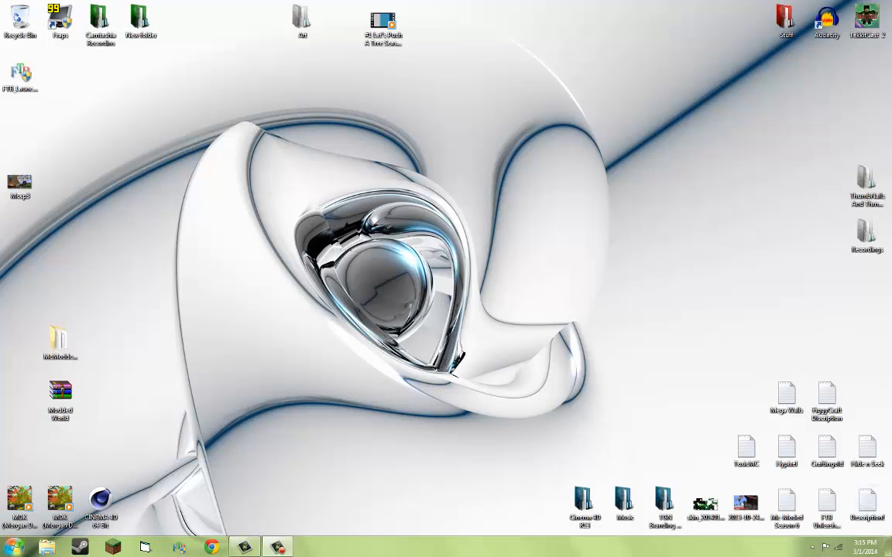
Launch System Configuration by searching 'msconfig' from the Start menu.
click(12, 546)
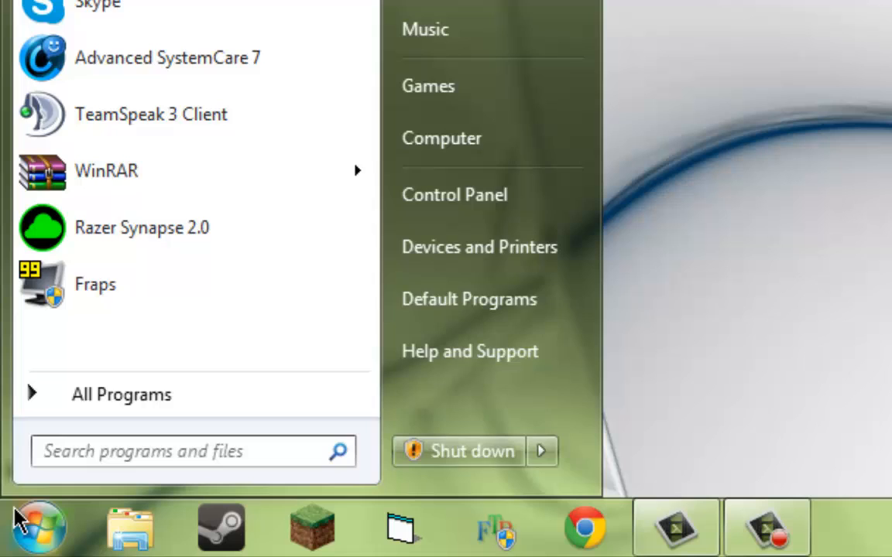
text(msco)
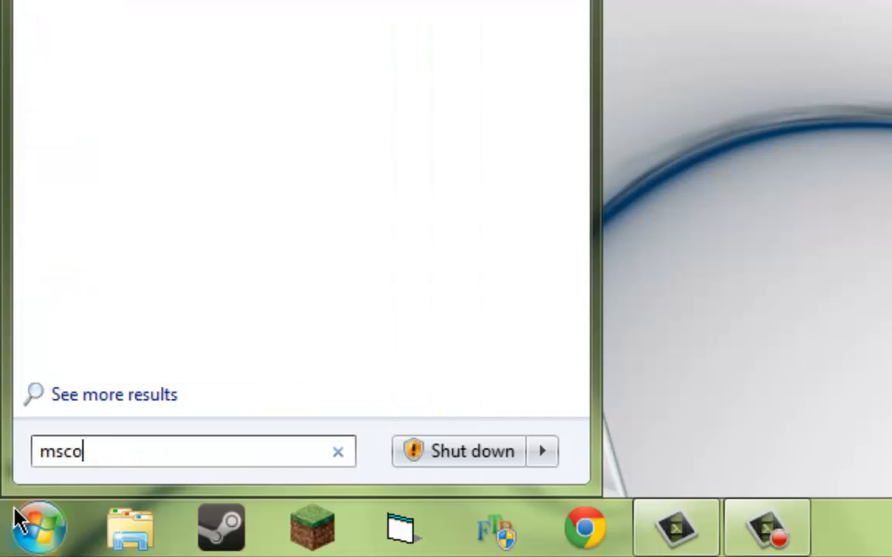
text(nfig)
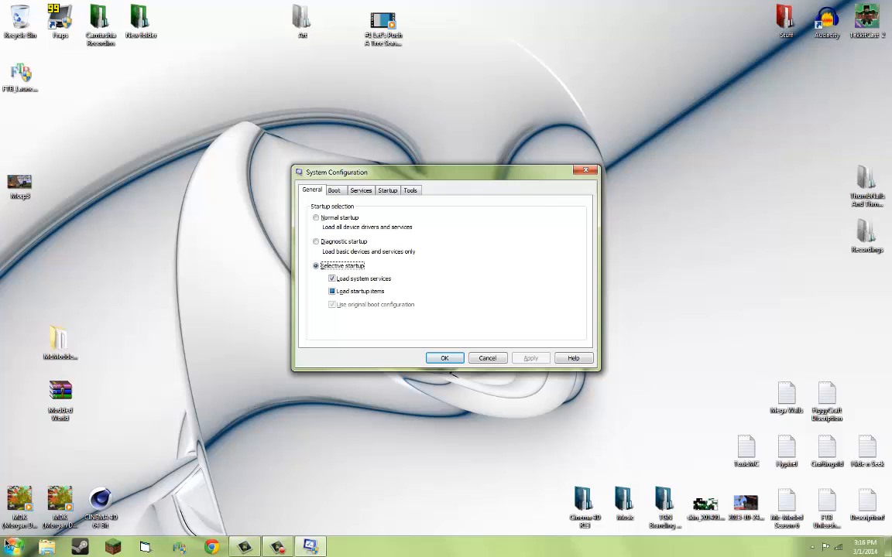
Move the window higher, then review the Boot and Tools tabs.
drag(336, 172, 356, 118)
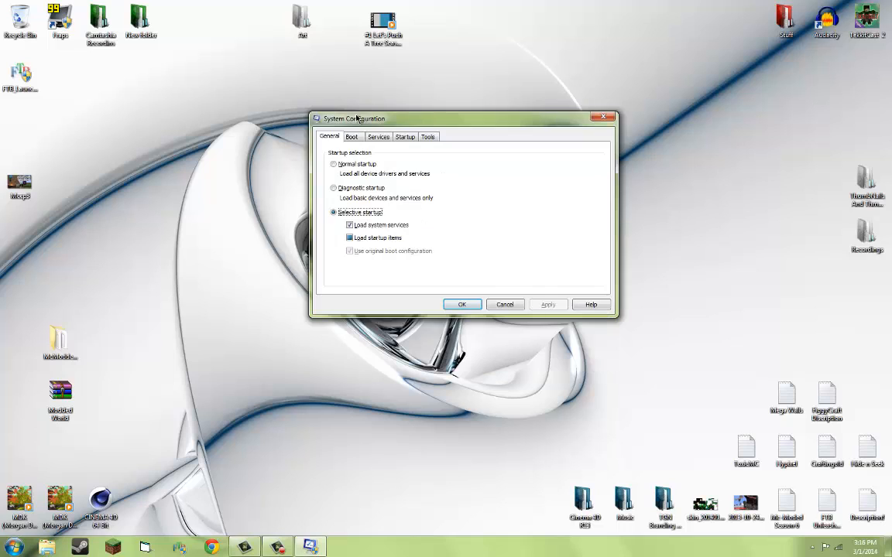
click(352, 136)
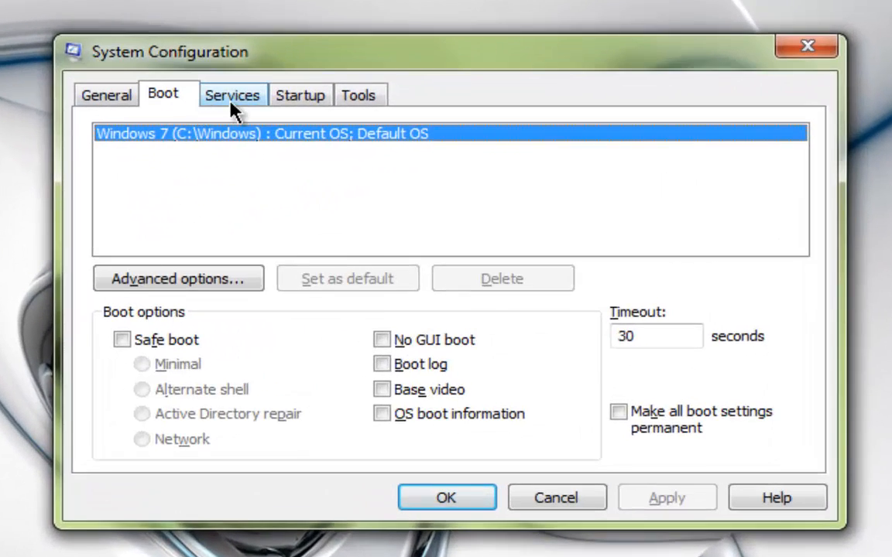
click(359, 94)
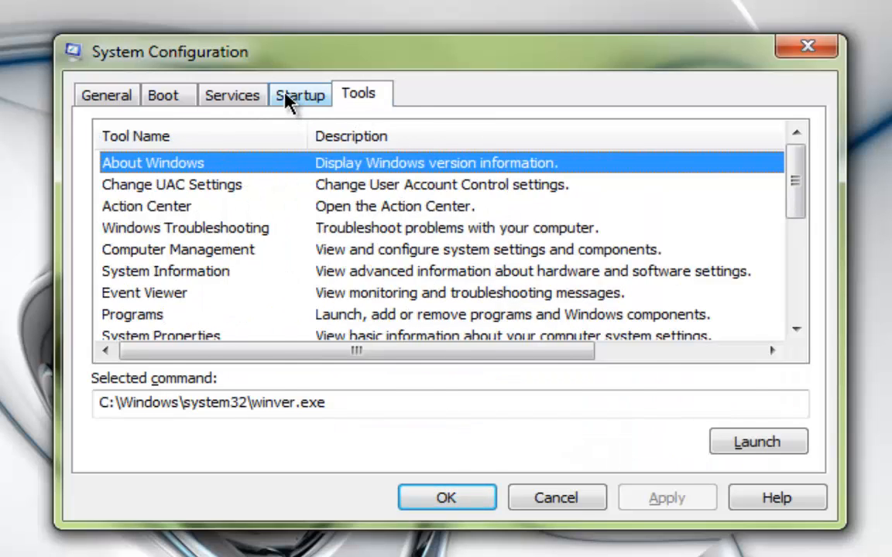
In the Startup list, untick the Uniblue launcher and Browser Configuration Utility.
click(300, 94)
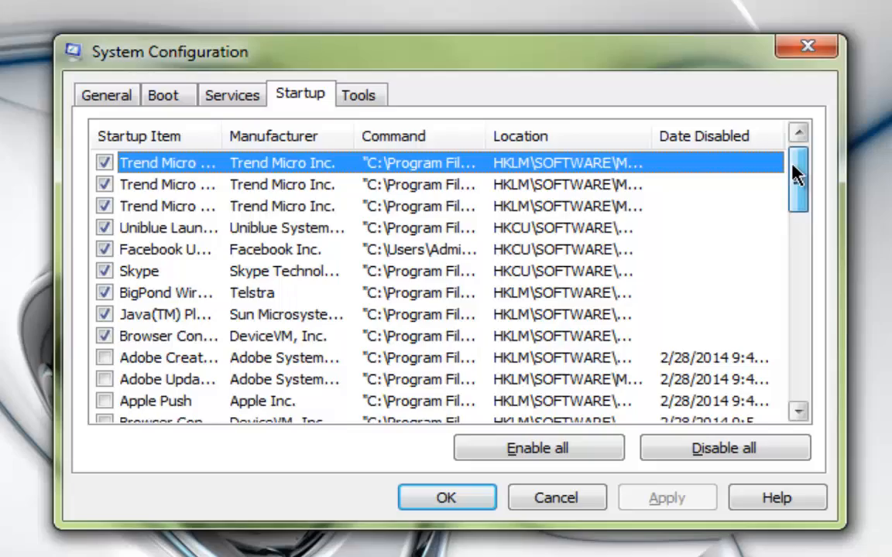
scroll(down, 3)
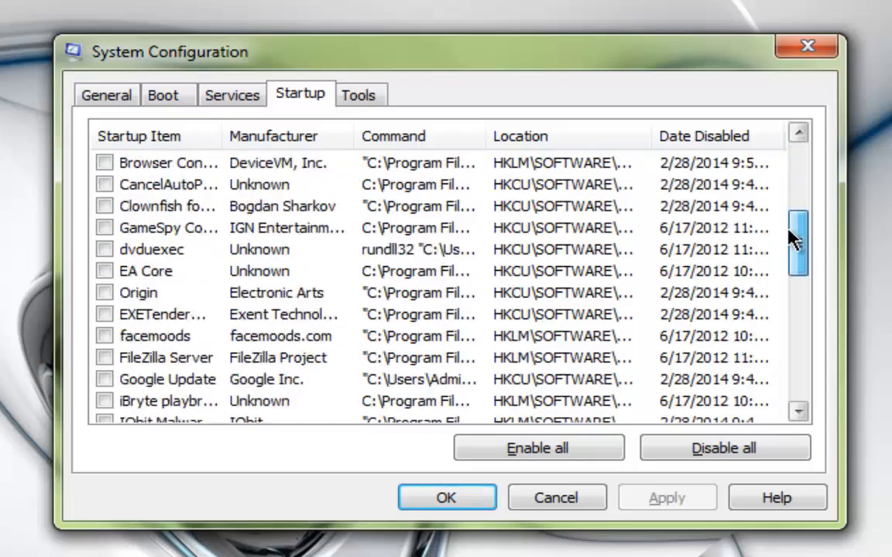
scroll(up, 3)
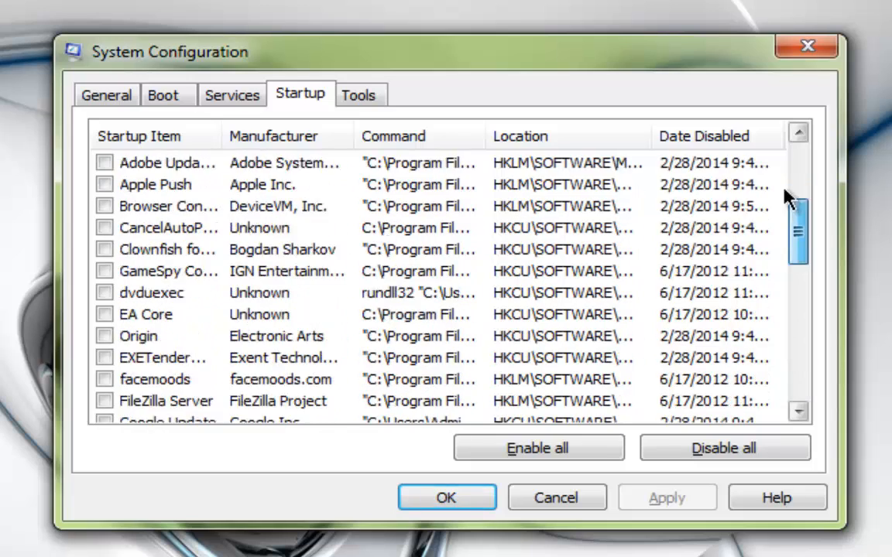
scroll(up, 3)
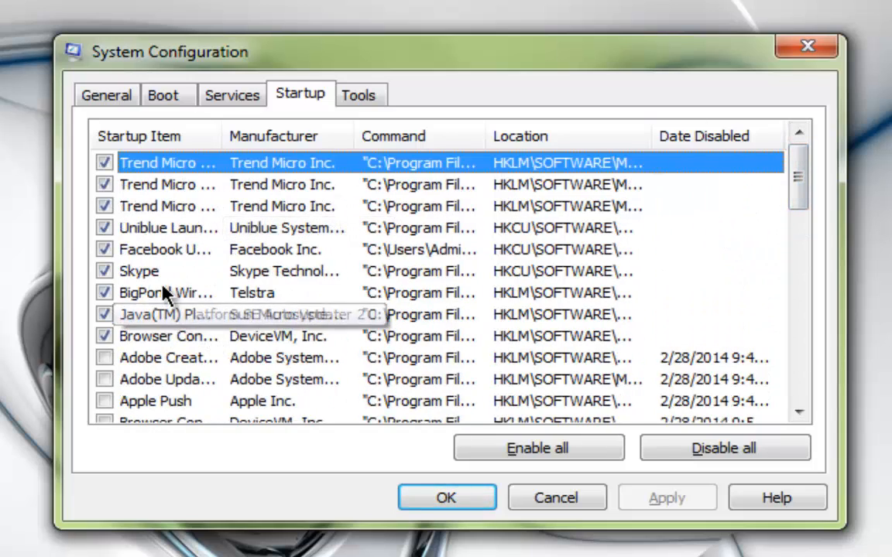
mouse_move(219, 399)
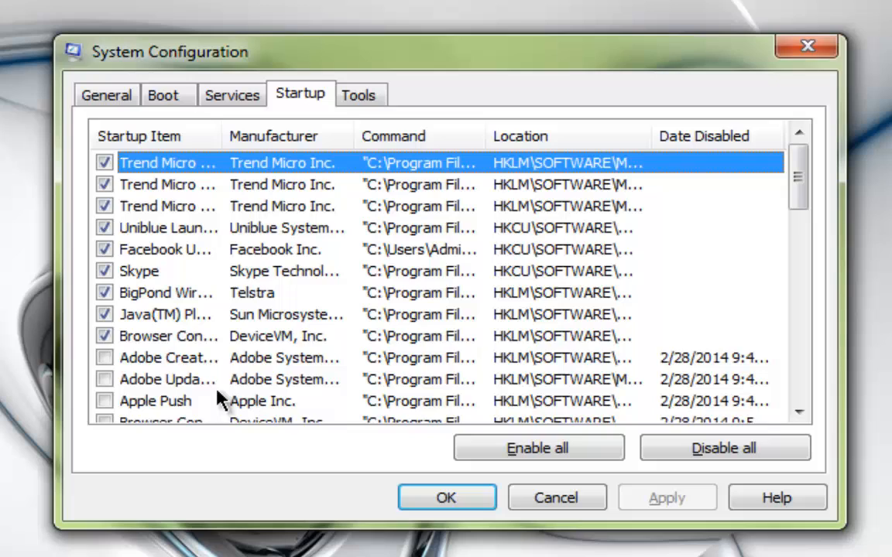
mouse_move(166, 336)
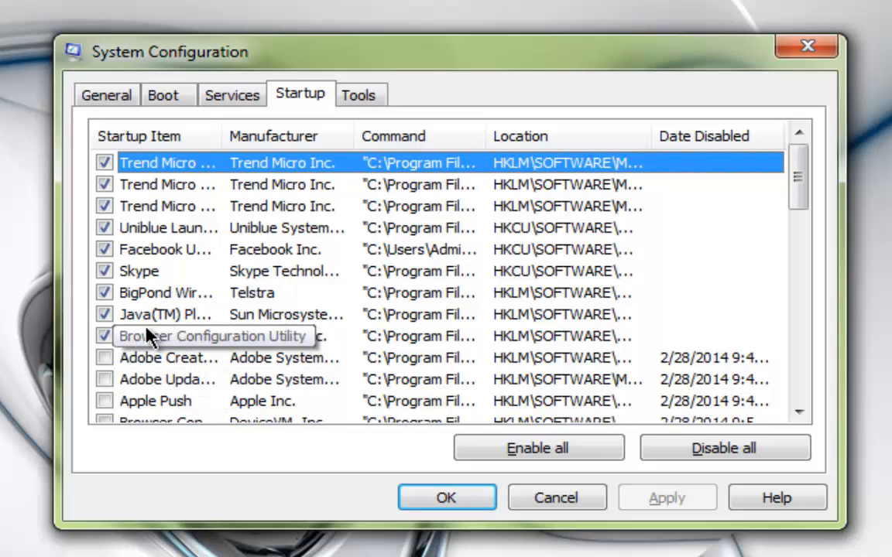
click(105, 336)
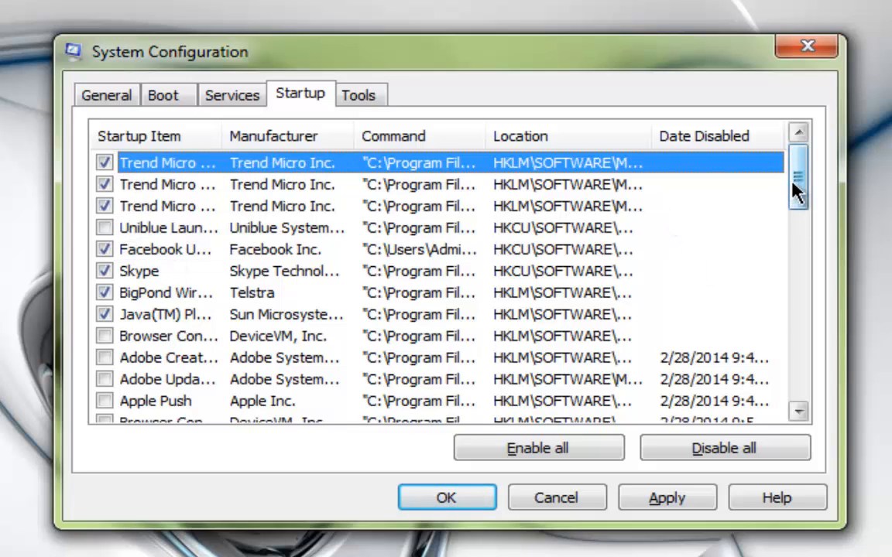
scroll(down, 3)
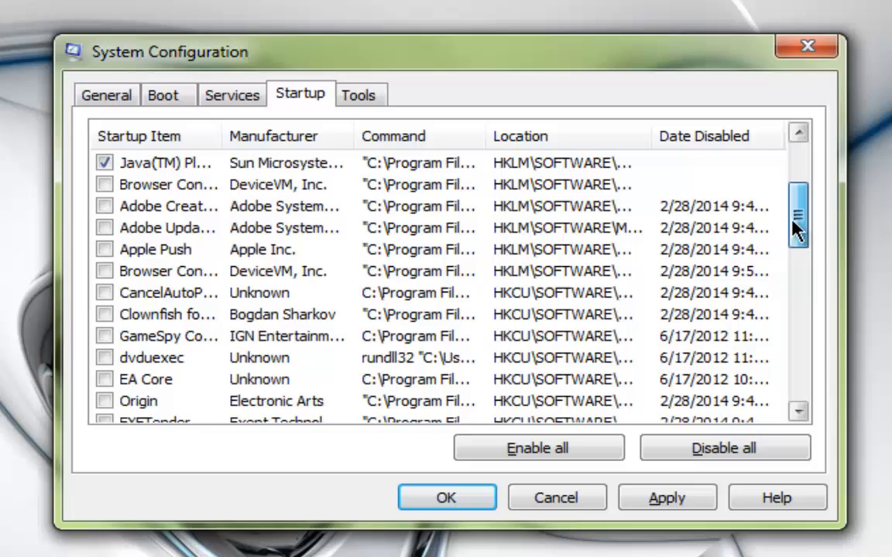
scroll(down, 3)
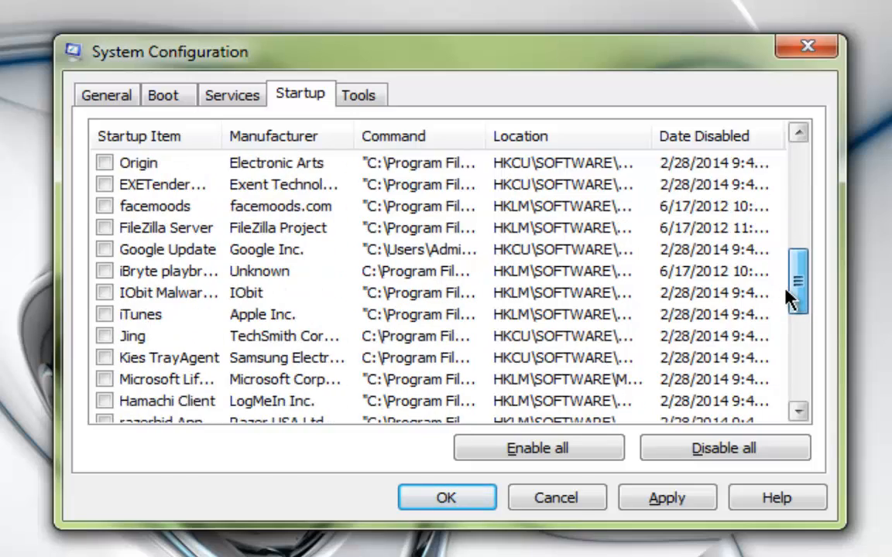
scroll(down, 3)
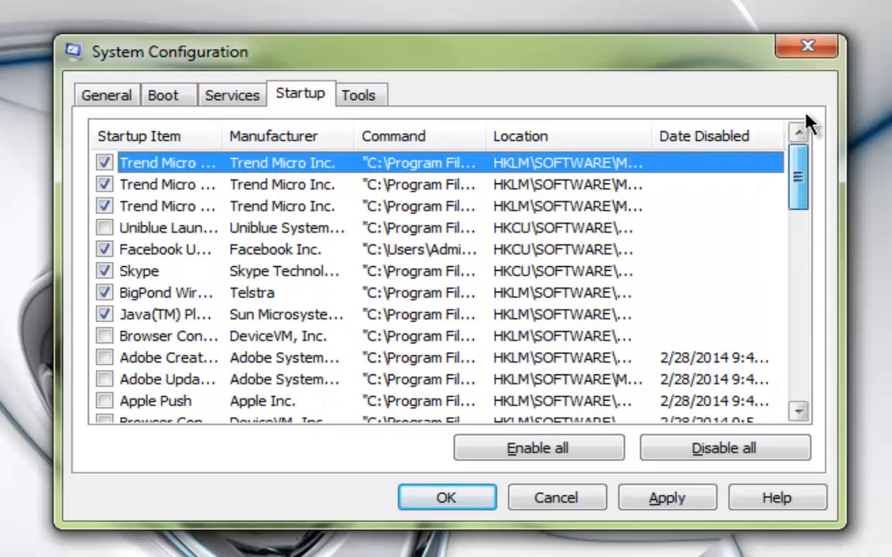
Apply the startup changes, close the tool and exit without restarting.
click(666, 497)
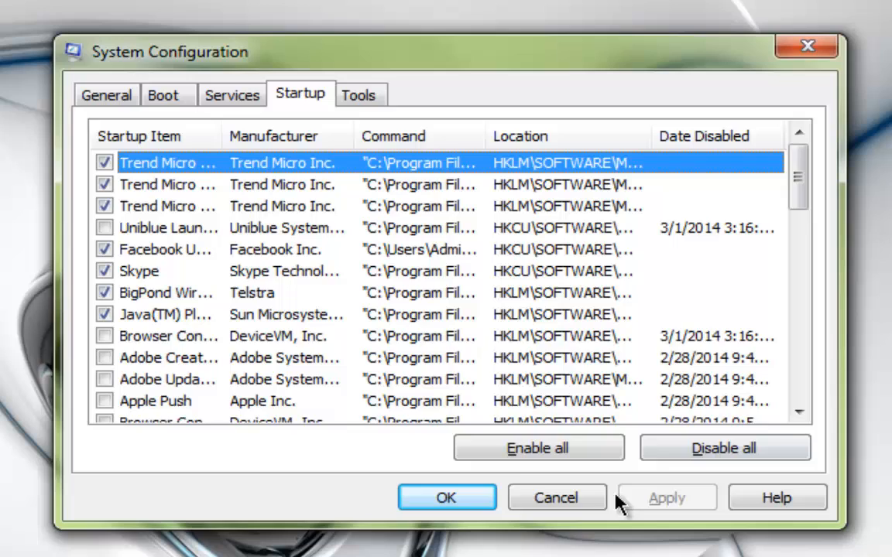
click(447, 497)
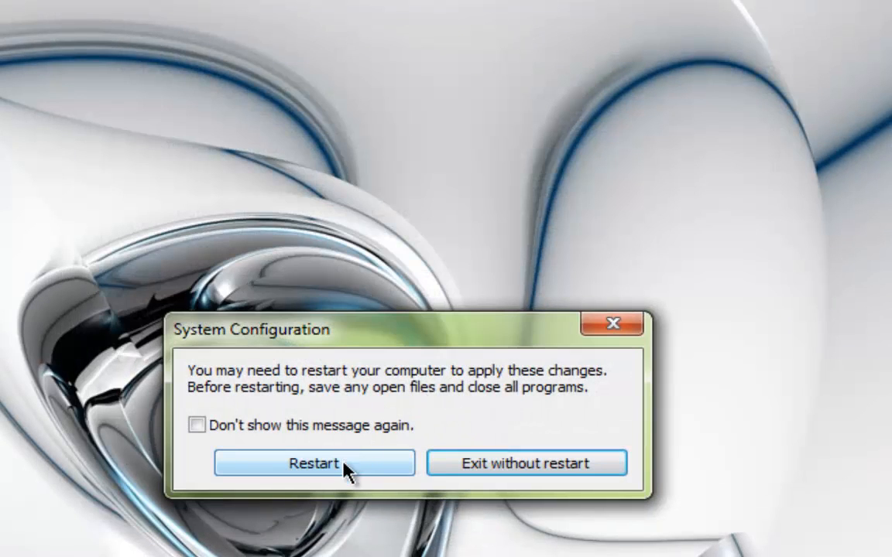
click(526, 463)
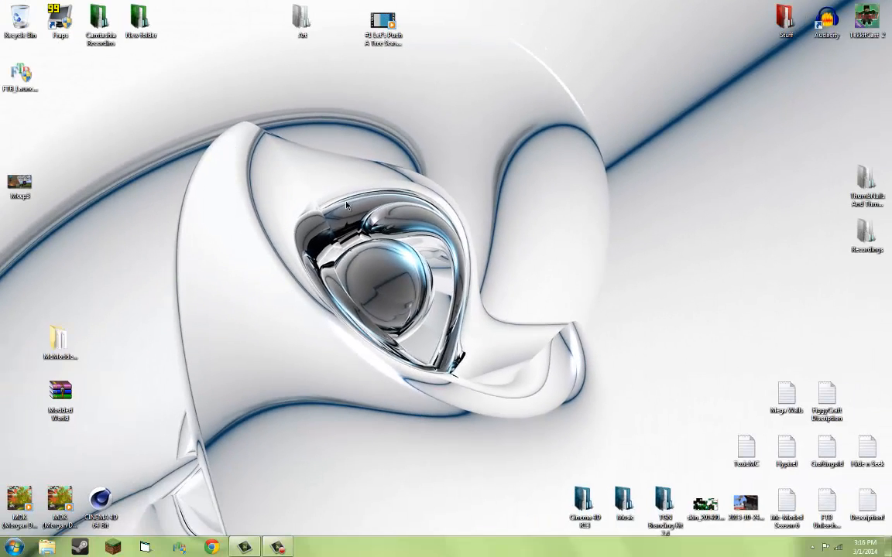
drag(347, 205, 662, 445)
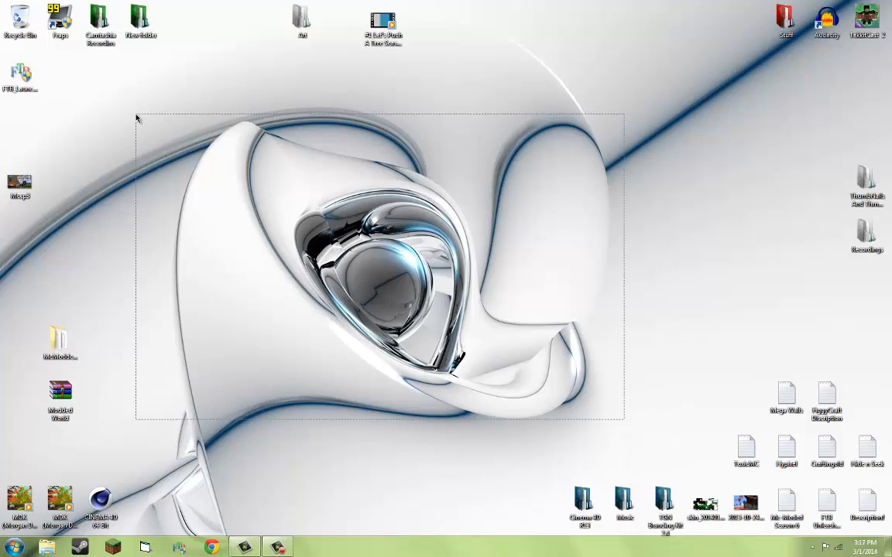
click(100, 23)
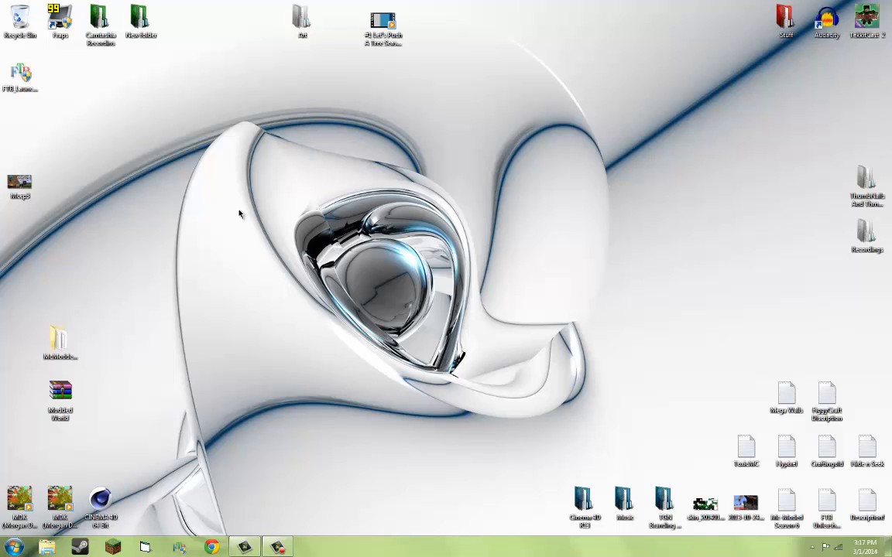
mouse_move(192, 128)
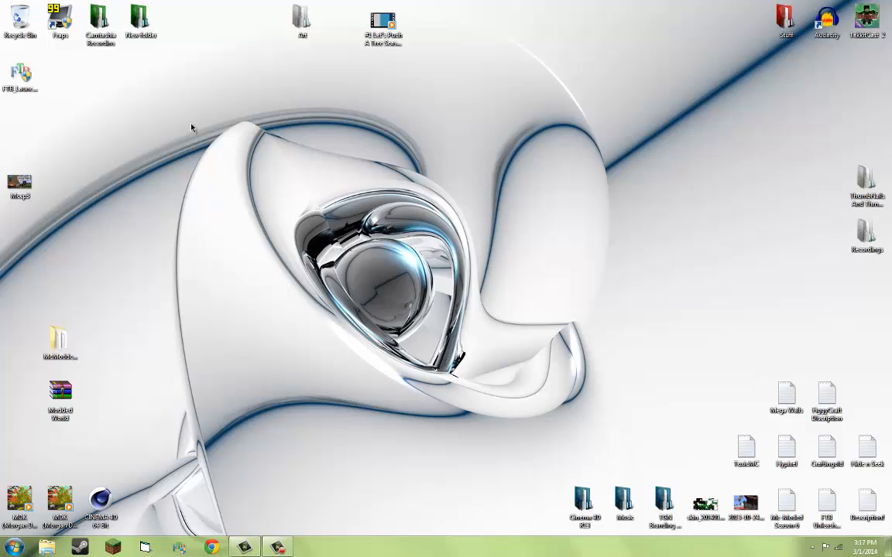
mouse_move(643, 419)
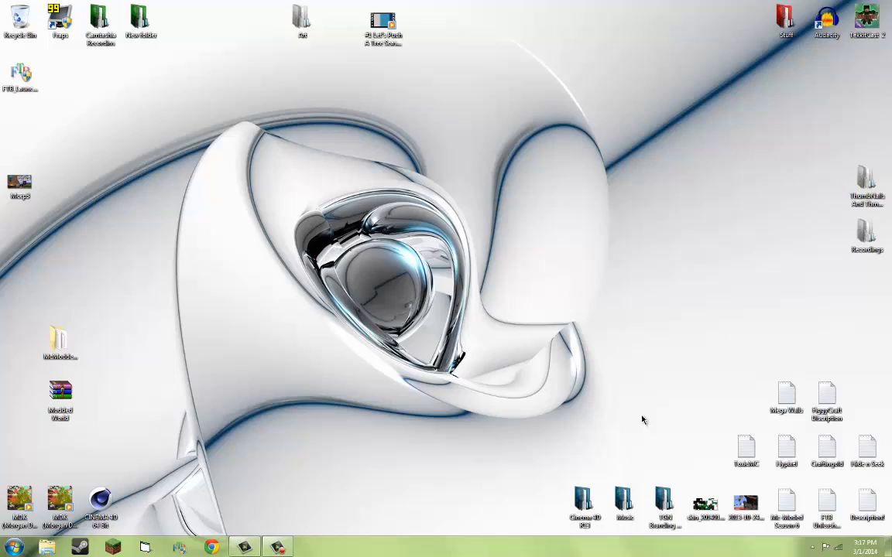
mouse_move(257, 478)
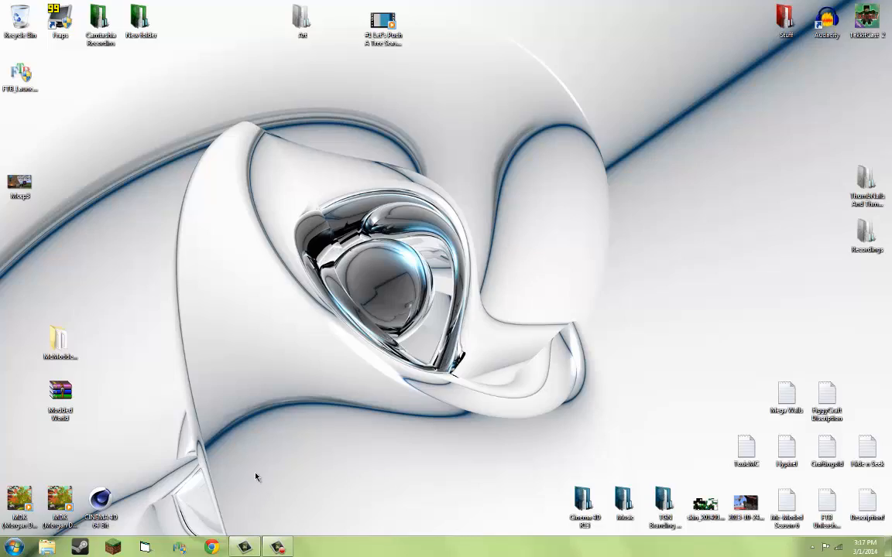